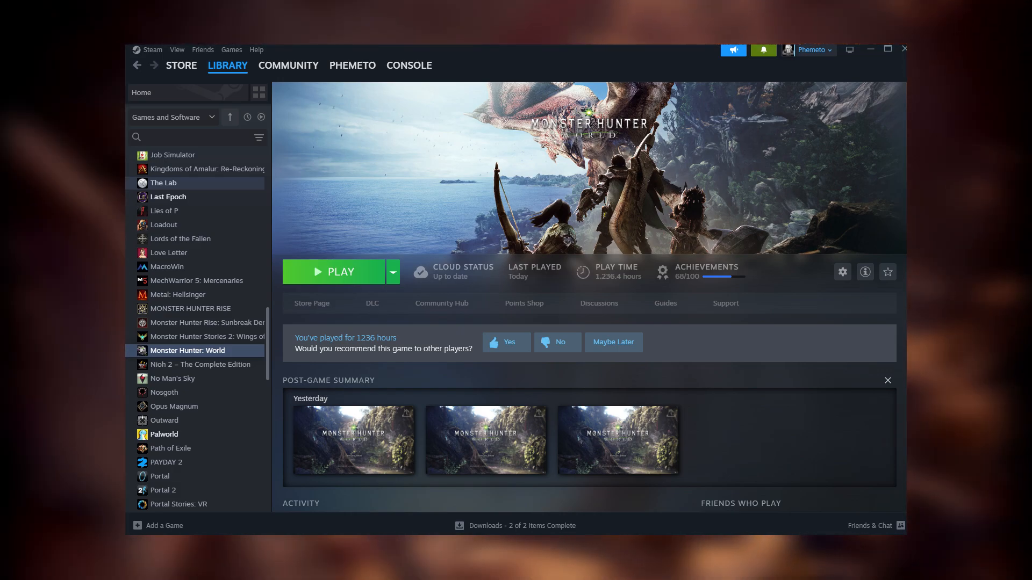
- Leave the Monster Hunter: World library page and bring up a Run box with steam://open/console
left_click(409, 66)
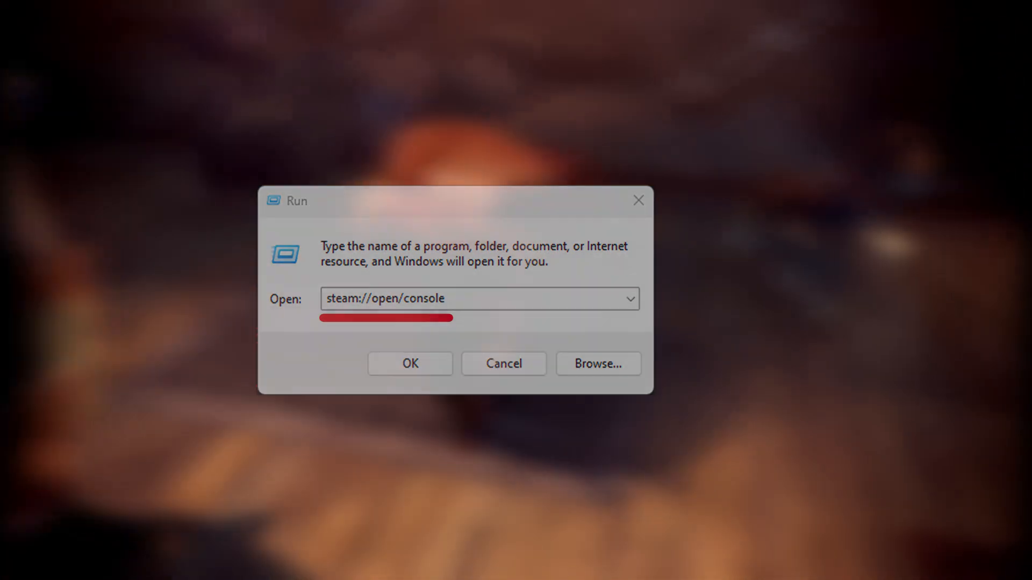
- Run the steam://open/console command and land on the SteamDB home page
left_click(410, 363)
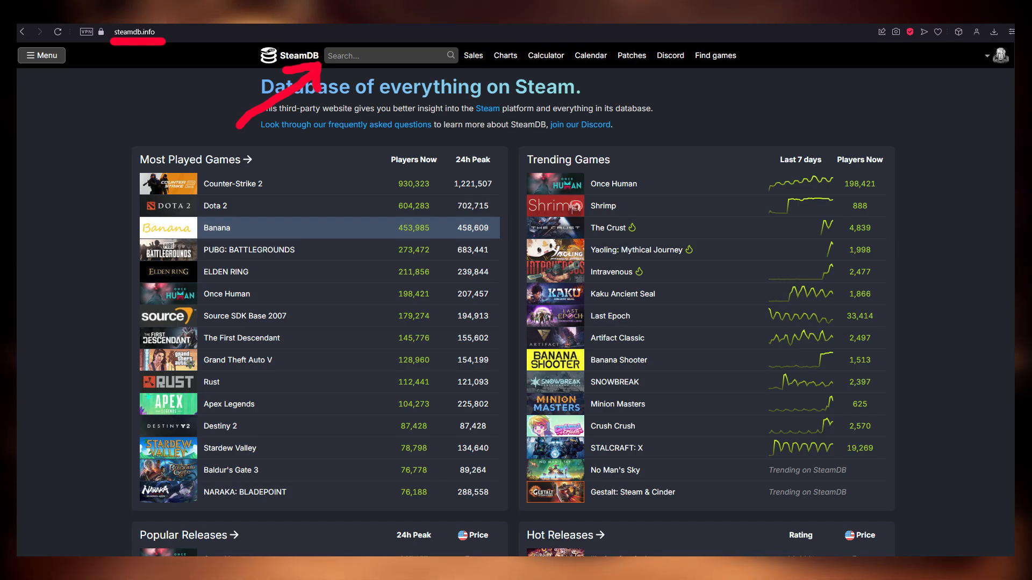
- Search SteamDB for 'Monster Hunter World' and open its app page (App ID 582010)
type("Monster Hunter World")
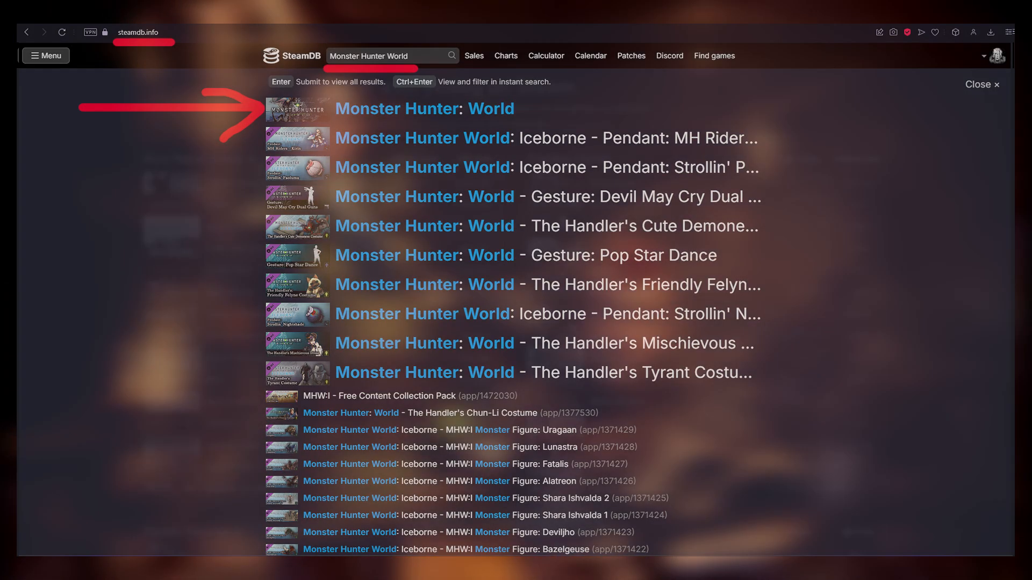
left_click(425, 109)
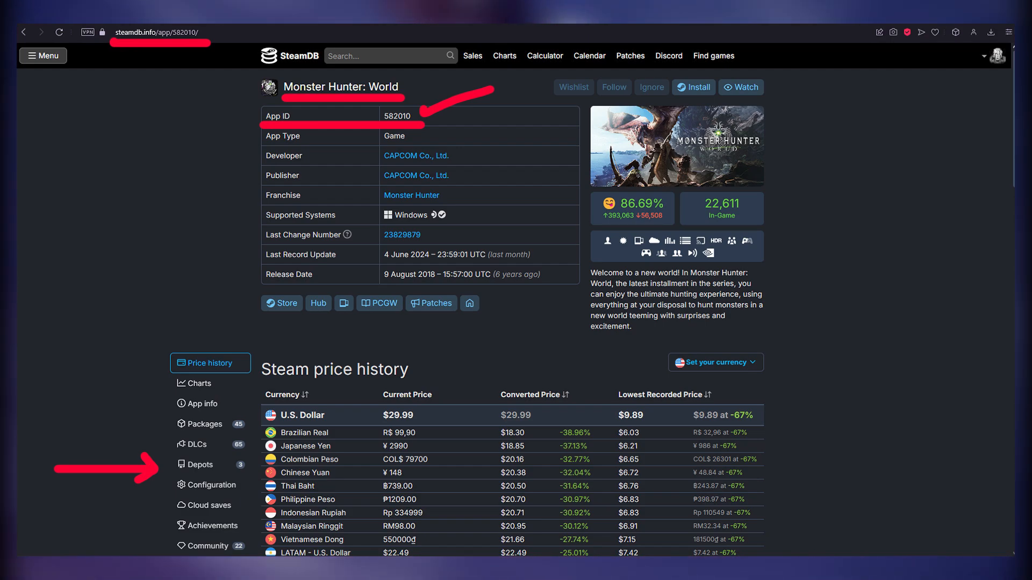
- From the game's depots list, open the main Windows content depot 582011
left_click(200, 464)
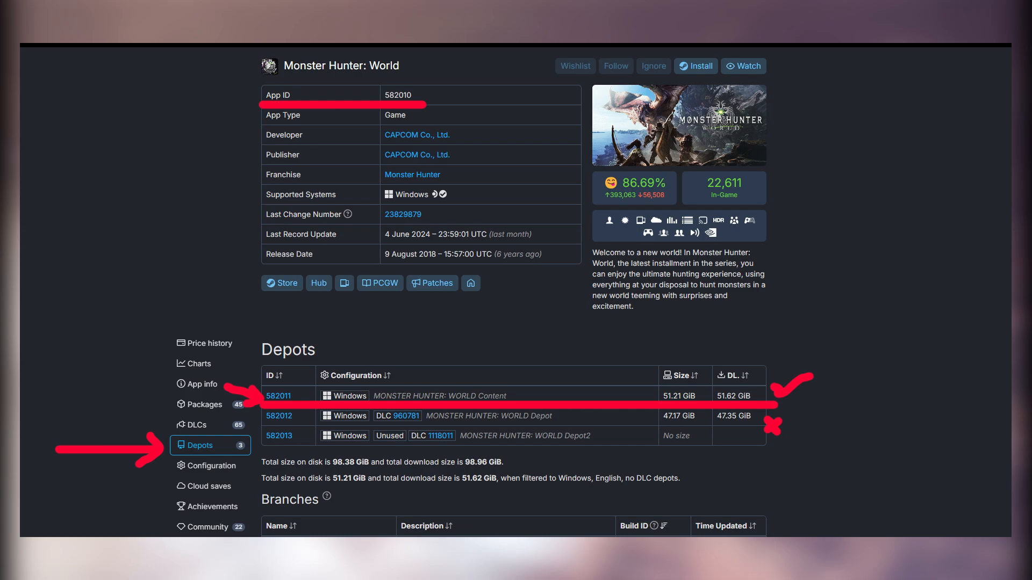
left_click(278, 395)
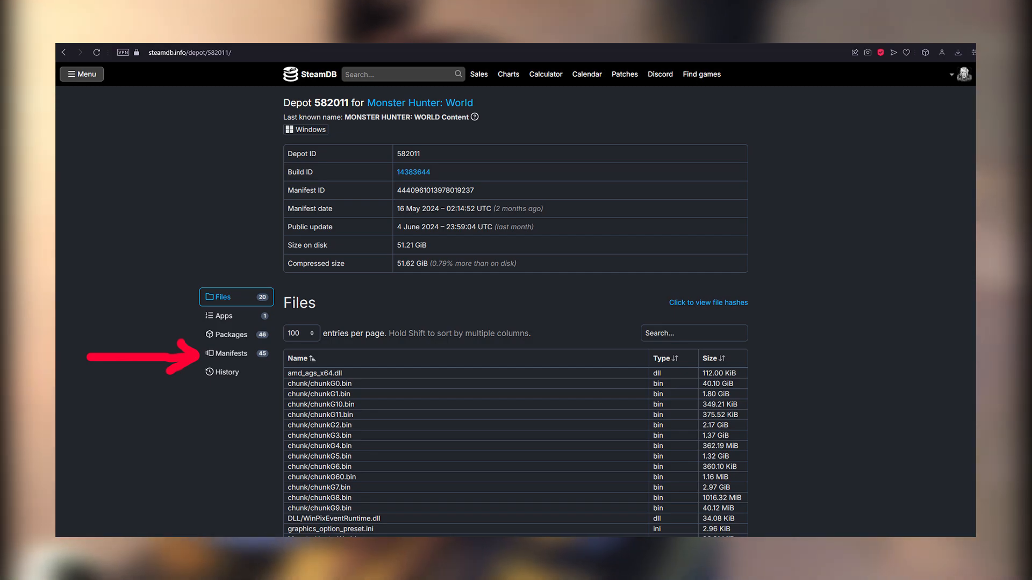
- List depot 582011's previously seen manifests down to the 29 October 2019 pre-Iceborne entry
left_click(233, 353)
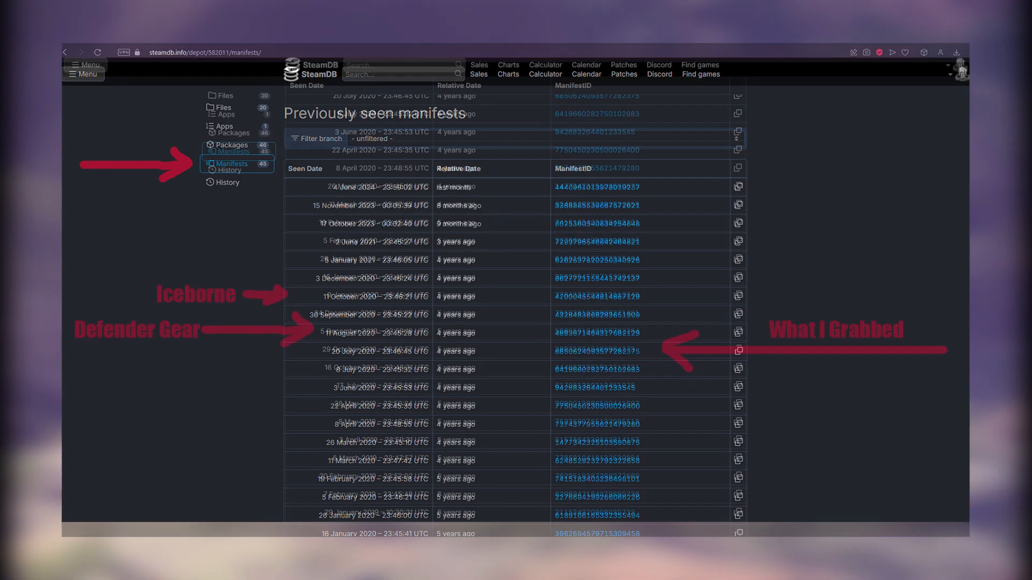
scroll("down", 3)
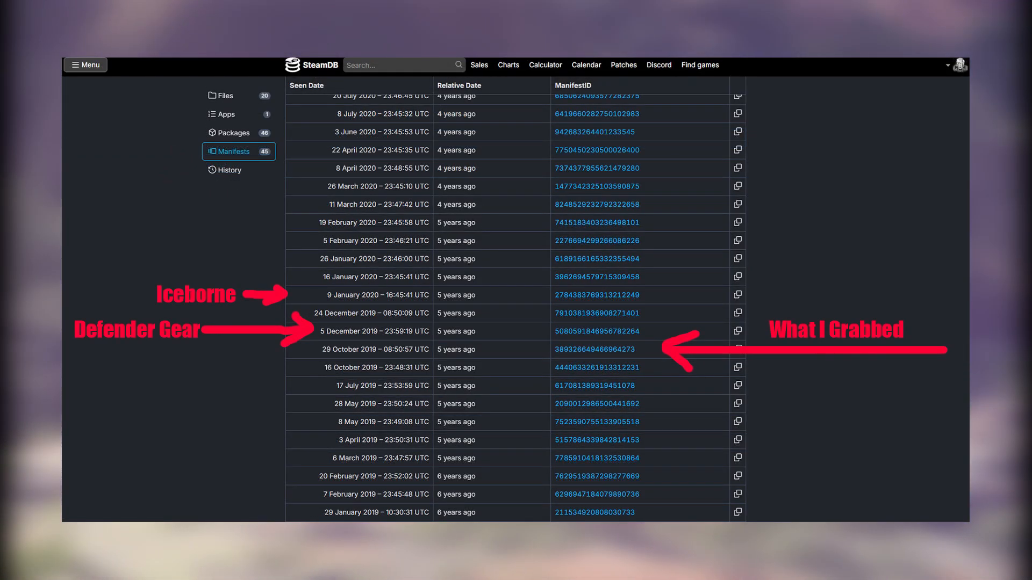